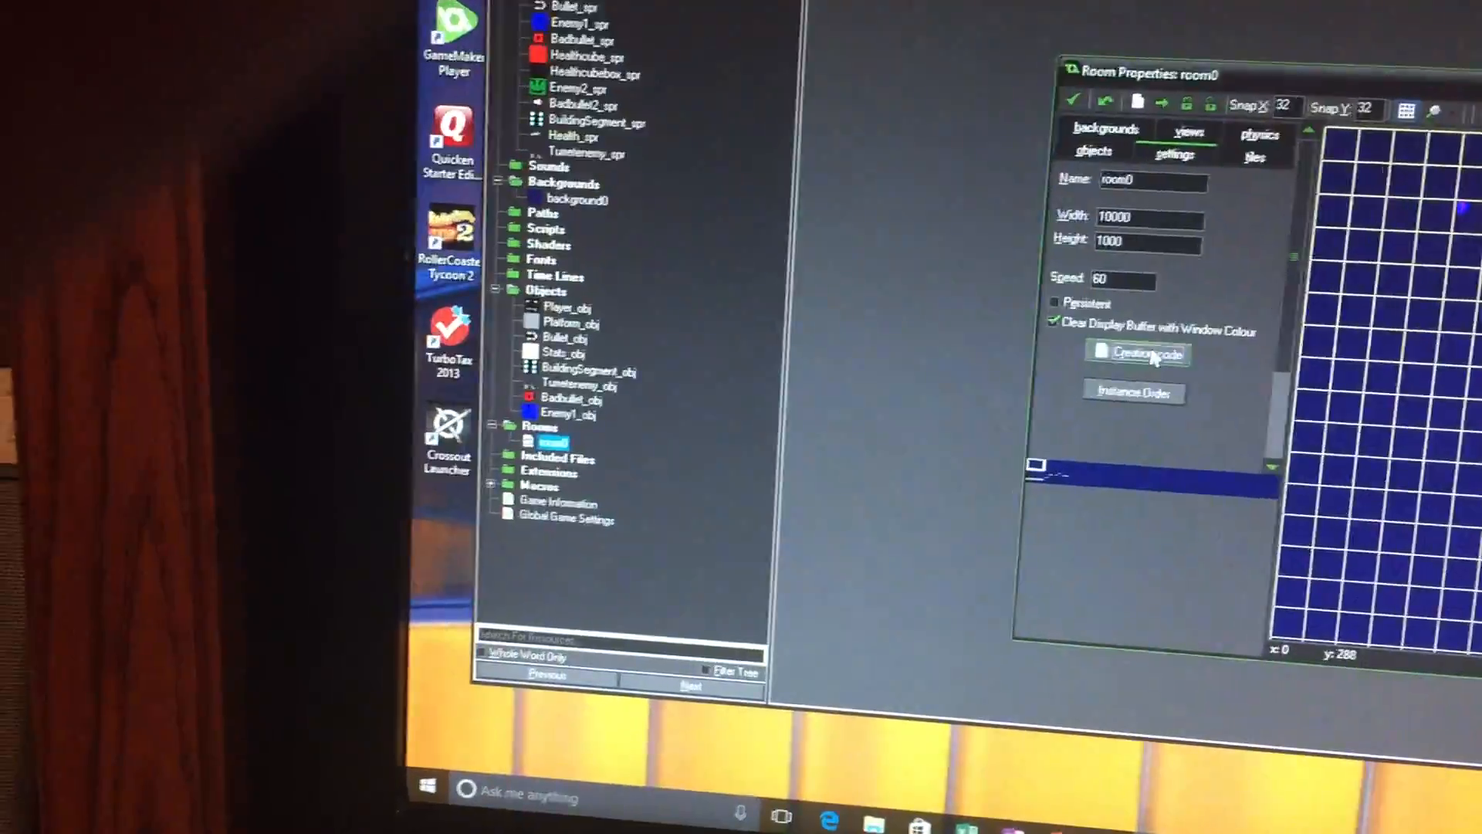
Bring up Enemy1_obj's Object Properties listing its Create, Alarm 0 and Step events.
click(1140, 352)
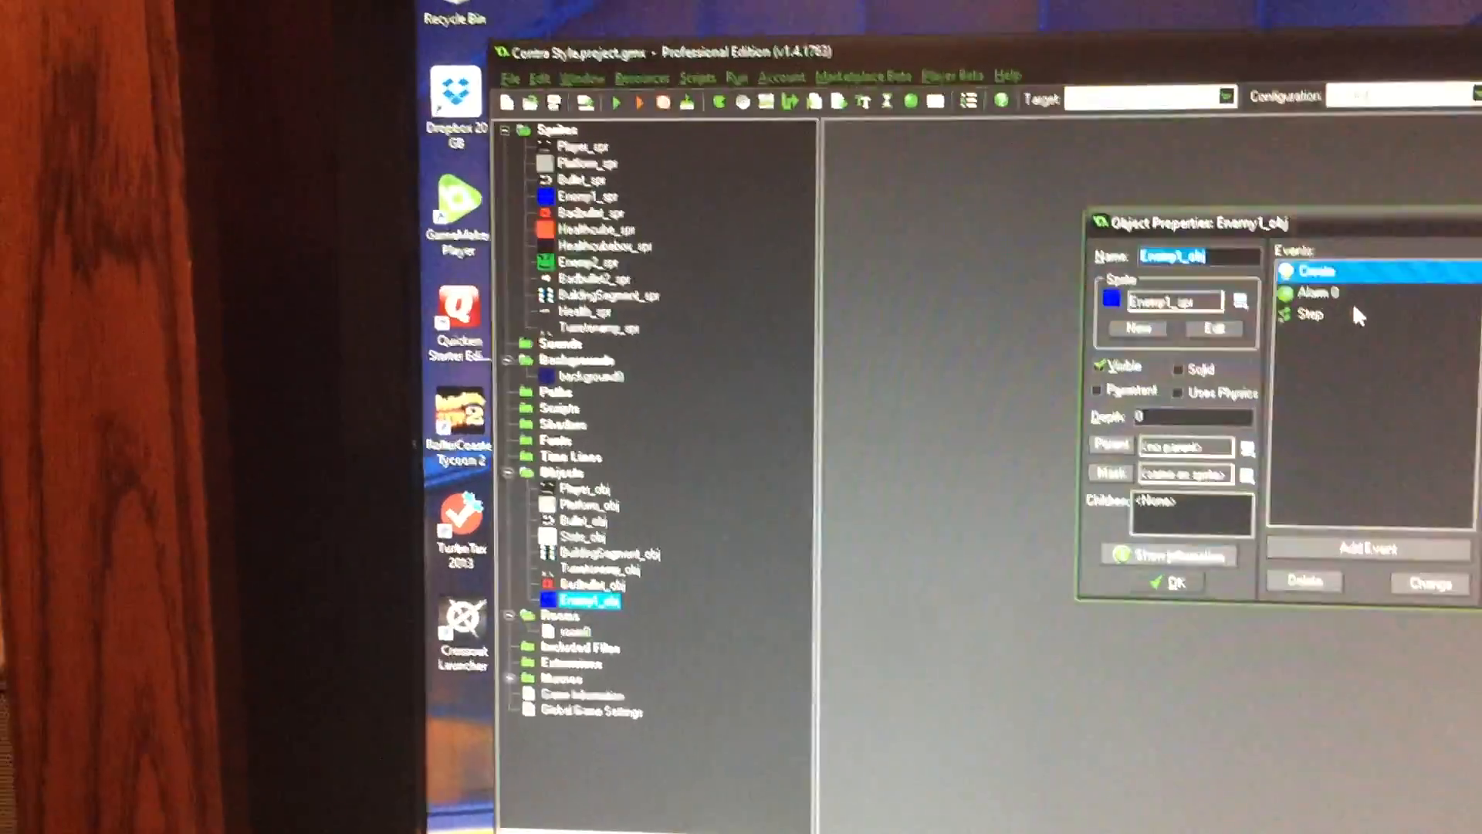
View the Enemy1_obj Step event code with its idle/chase state switch.
double_click(1311, 313)
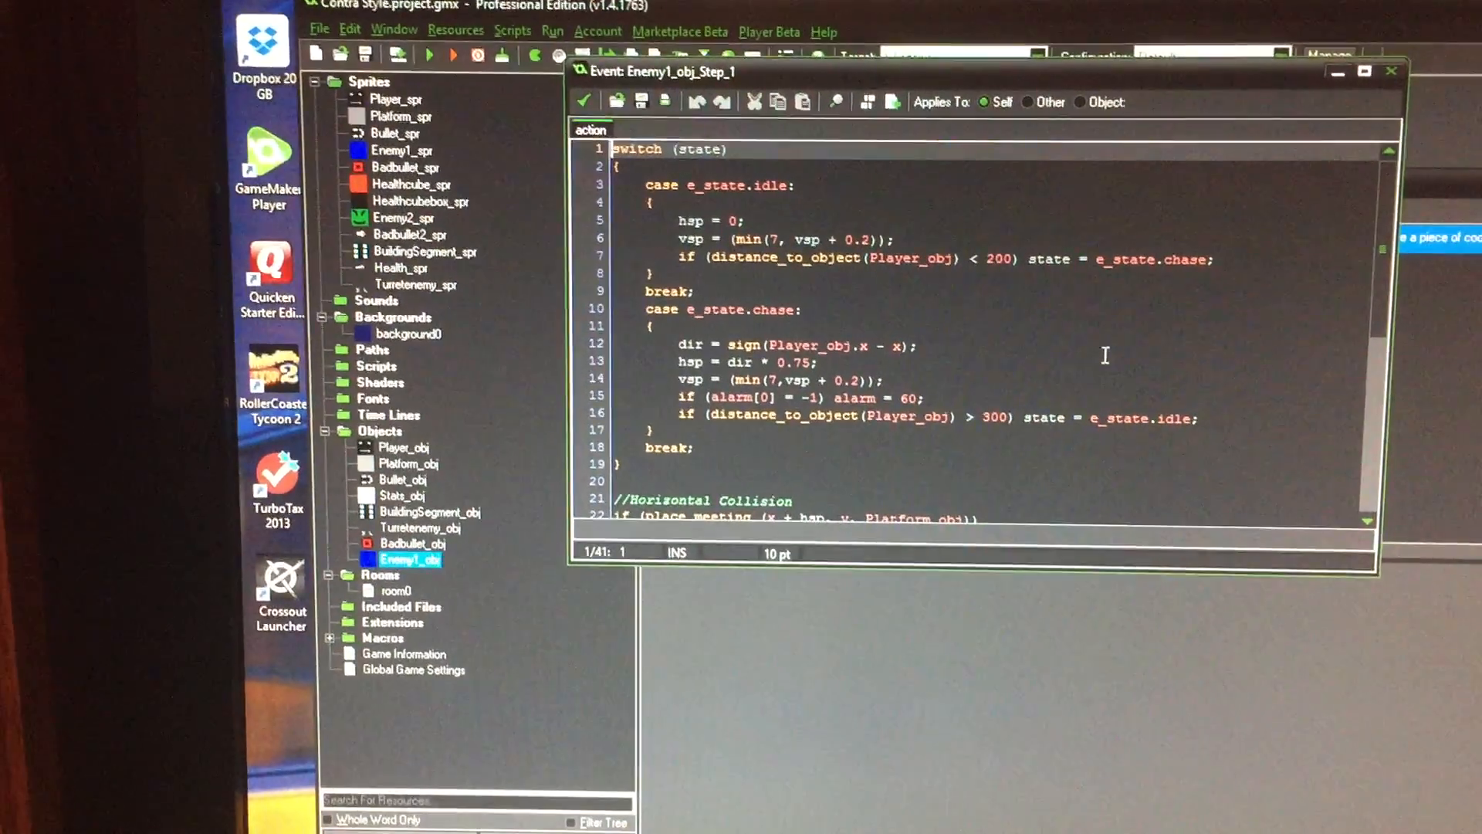
scroll(down, 3)
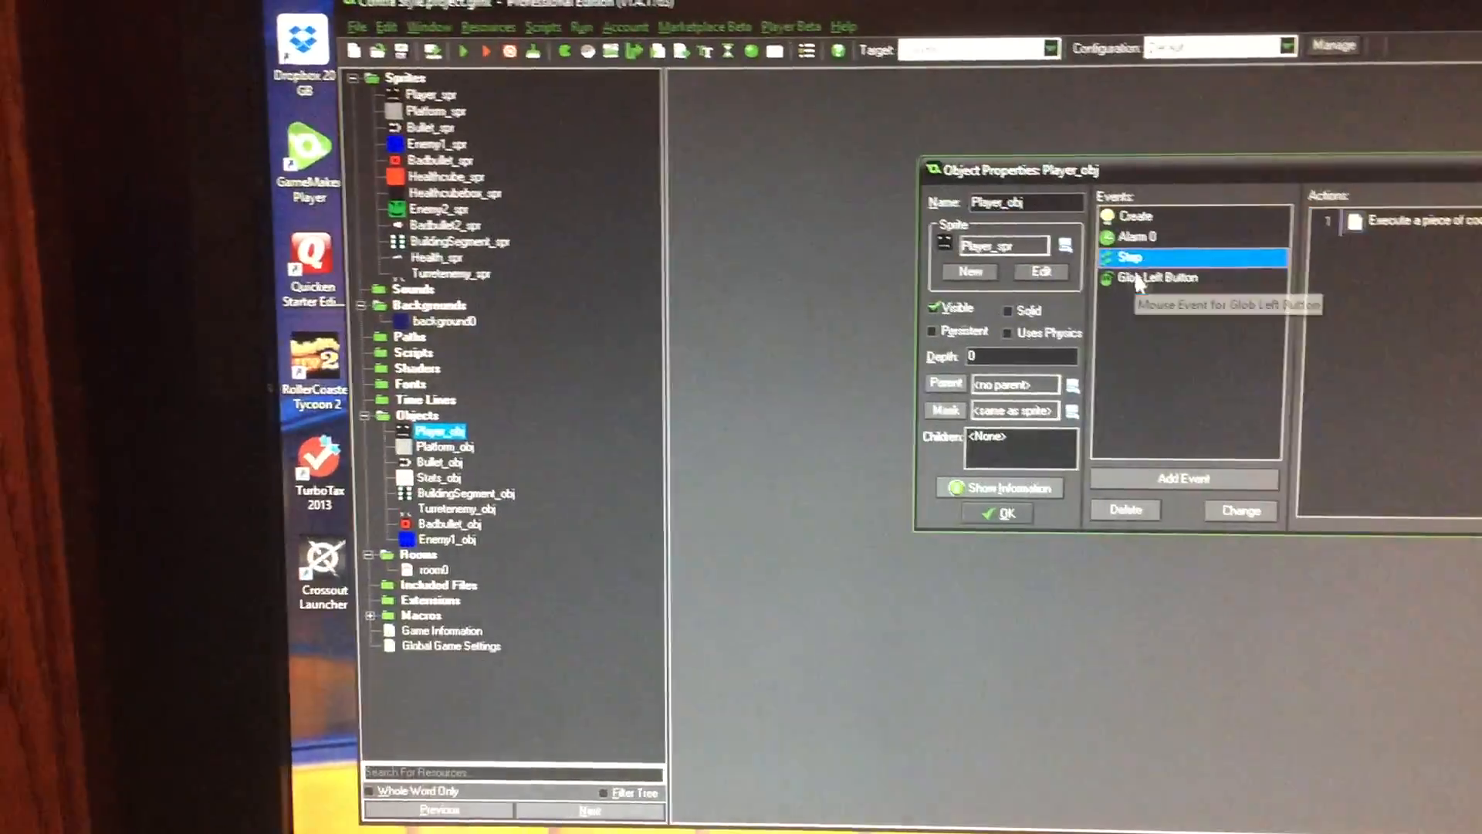
View Player_obj's Glob Left Button event code that creates a Bullet_obj when firing.
double_click(1157, 276)
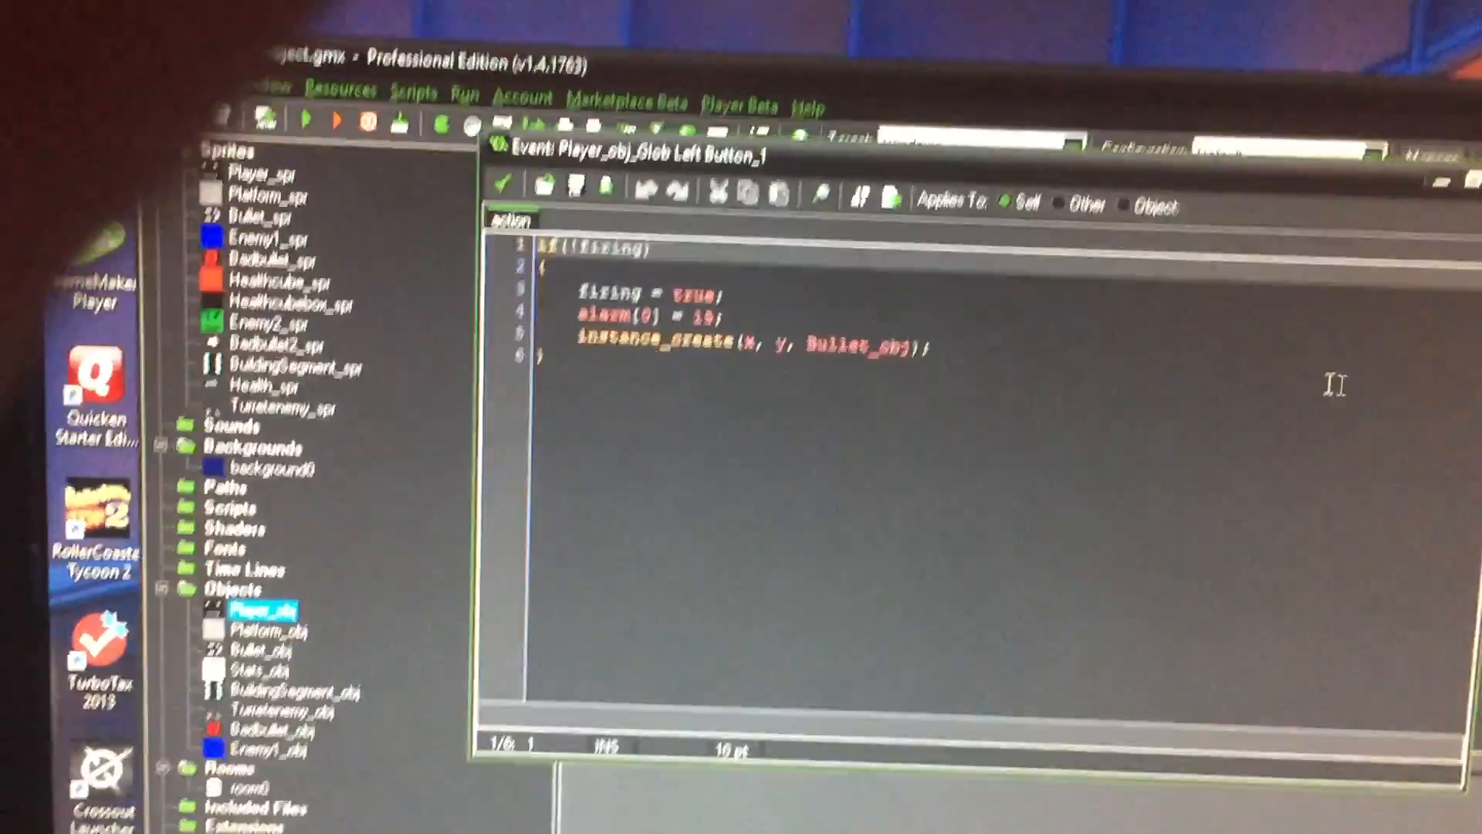